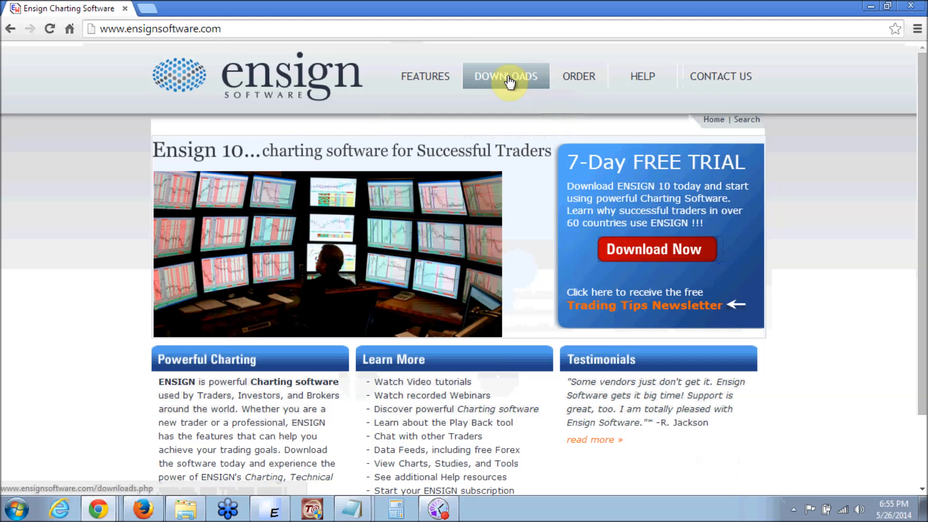
# Download the Ensign 10 Charting Software installer setup10.exe from the Downloads page.
pyautogui.click(505, 75)
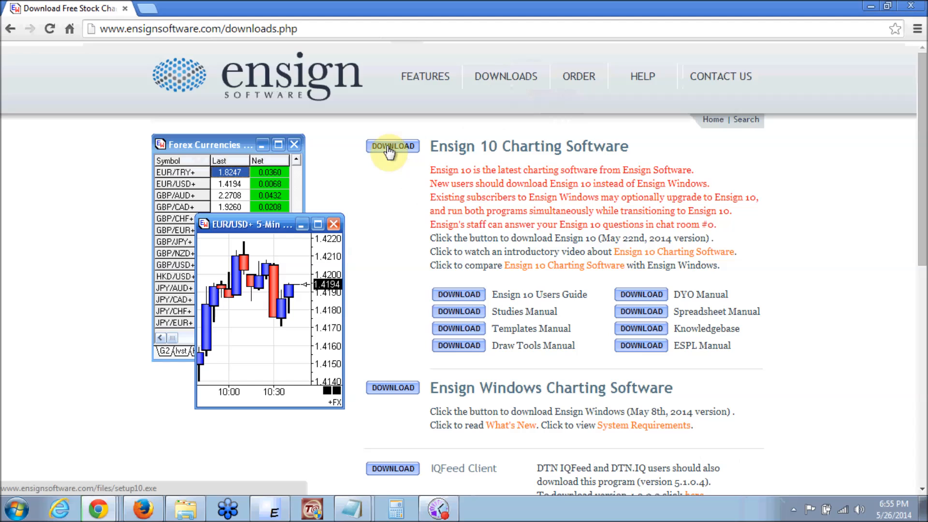
pyautogui.click(393, 146)
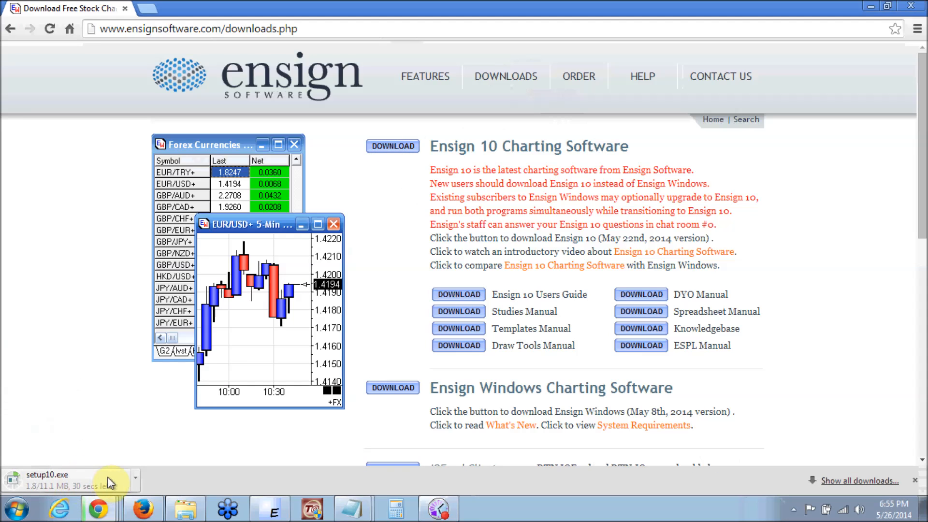
pyautogui.click(135, 477)
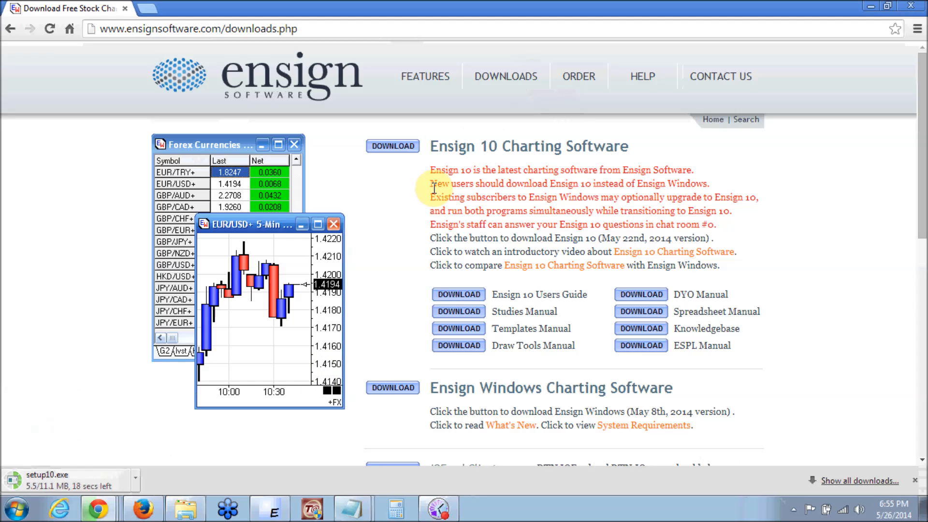
pyautogui.moveTo(393, 146)
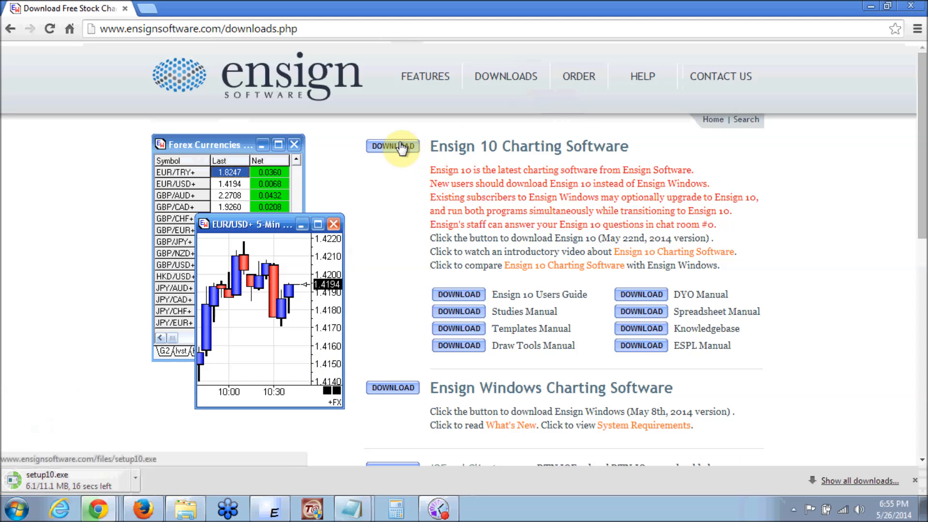
pyautogui.moveTo(416, 415)
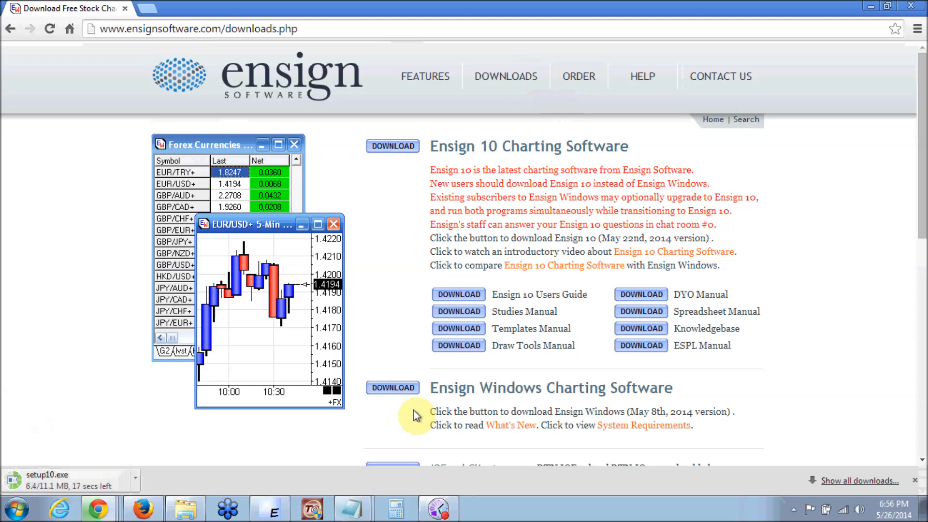
pyautogui.moveTo(512, 164)
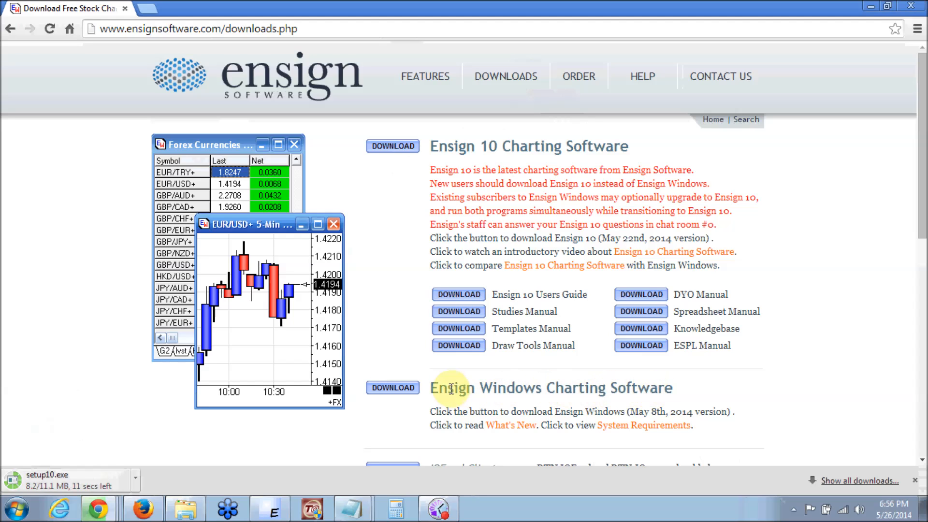
pyautogui.moveTo(680, 397)
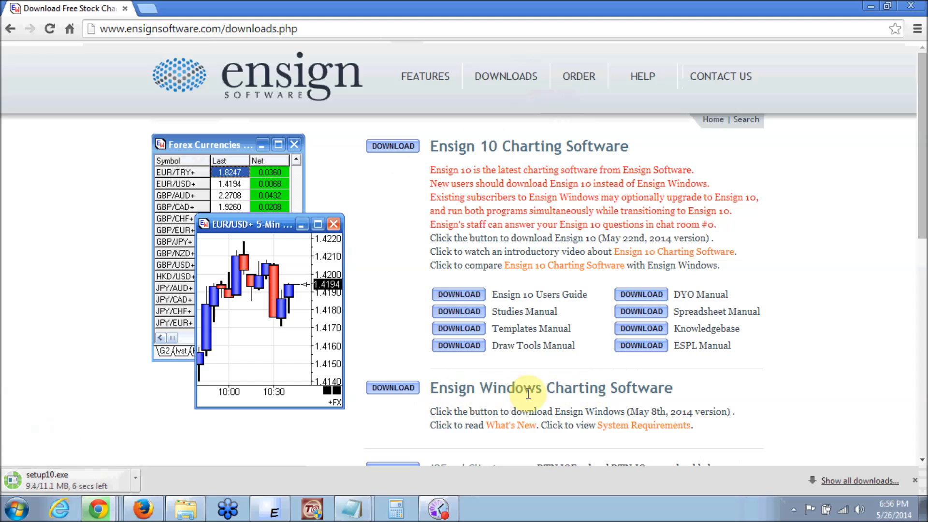
pyautogui.moveTo(542, 388)
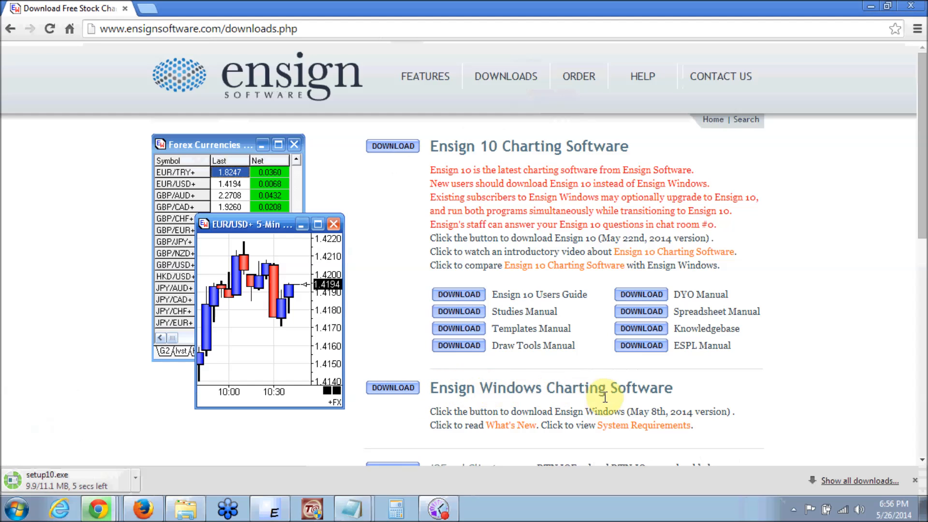
pyautogui.moveTo(622, 165)
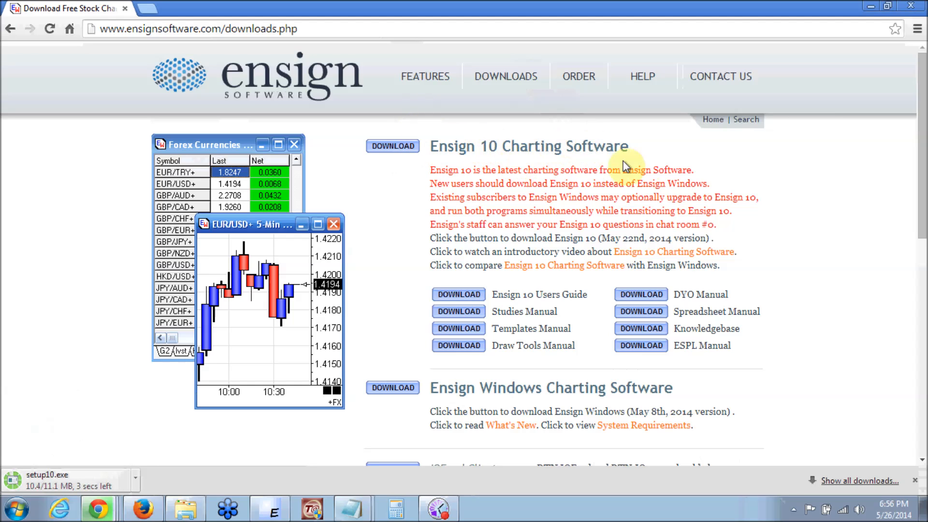
pyautogui.moveTo(566, 226)
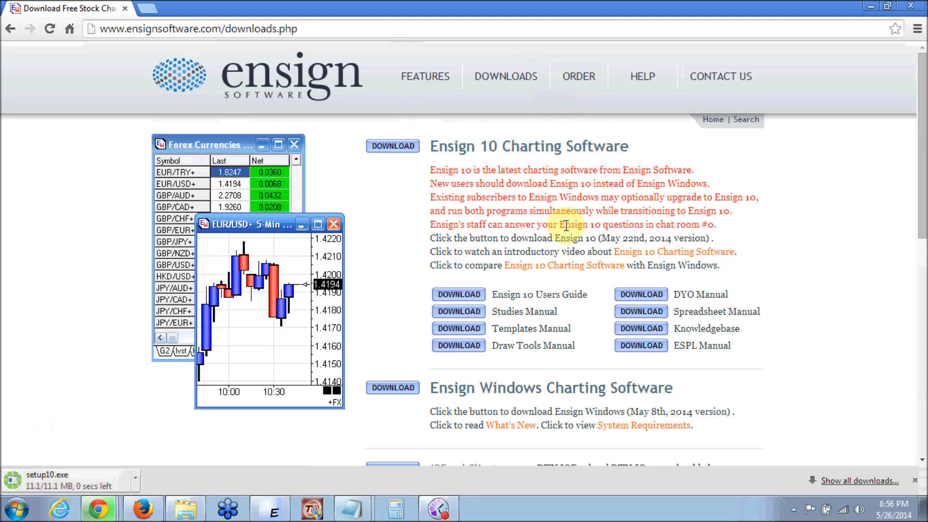
pyautogui.moveTo(413, 220)
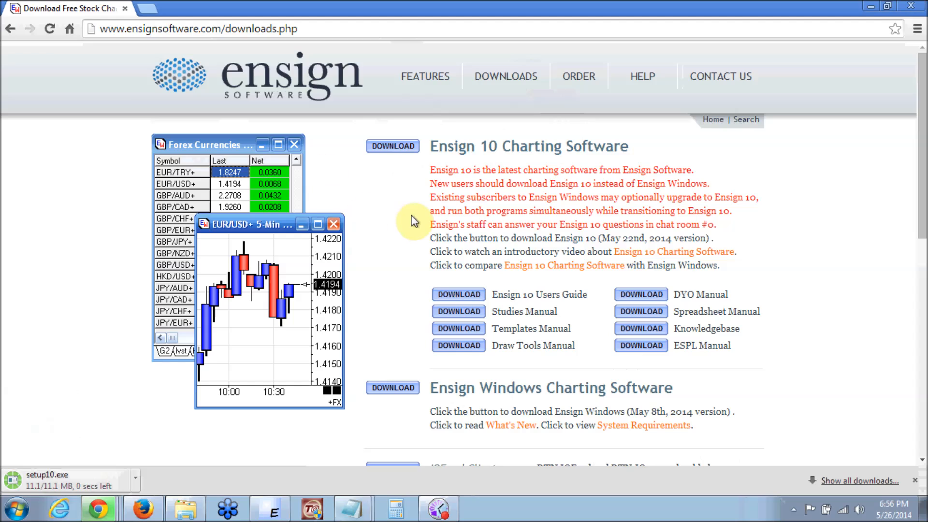
pyautogui.moveTo(415, 168)
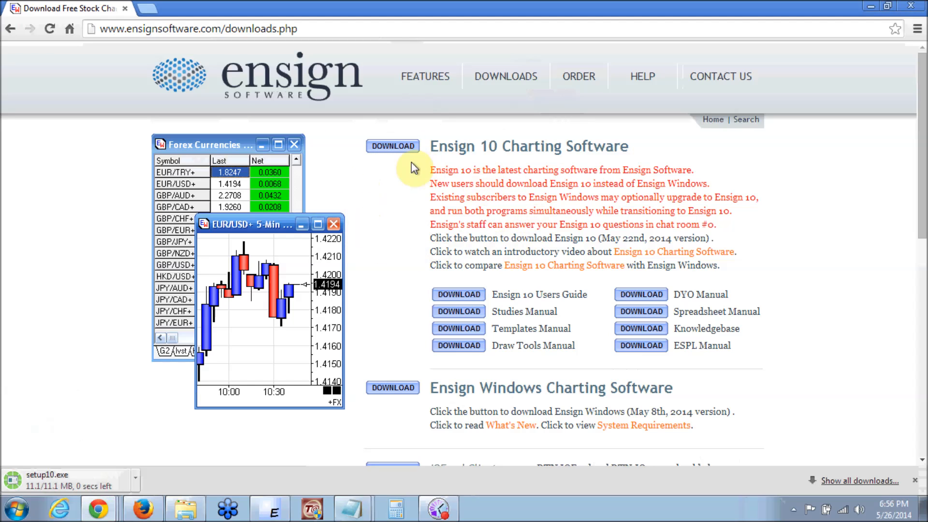
pyautogui.moveTo(362, 215)
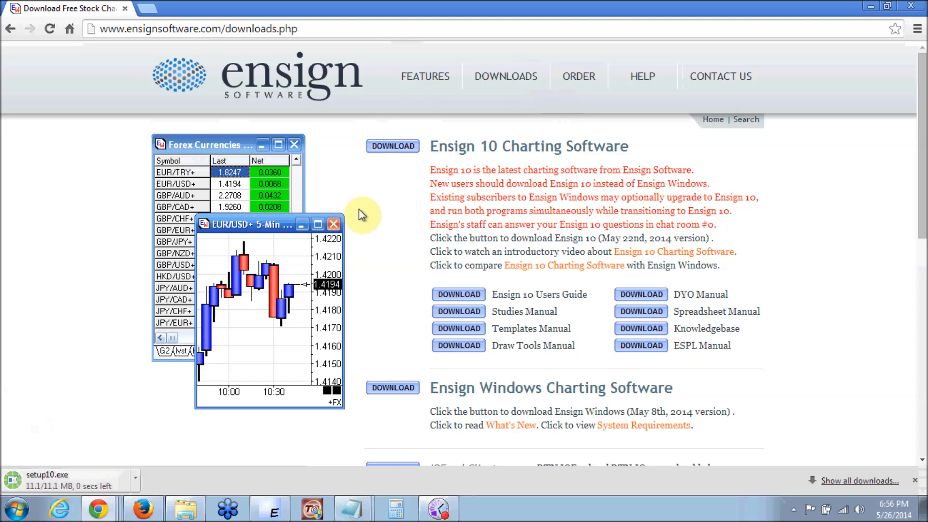
pyautogui.moveTo(729, 103)
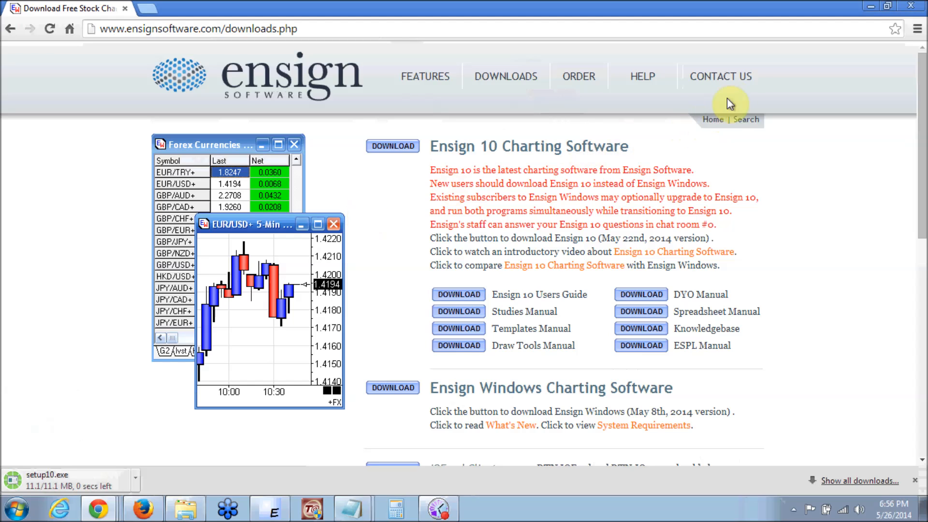
# View the Contact Us page with support hours and numbers, then the Ensign Features page.
pyautogui.click(720, 76)
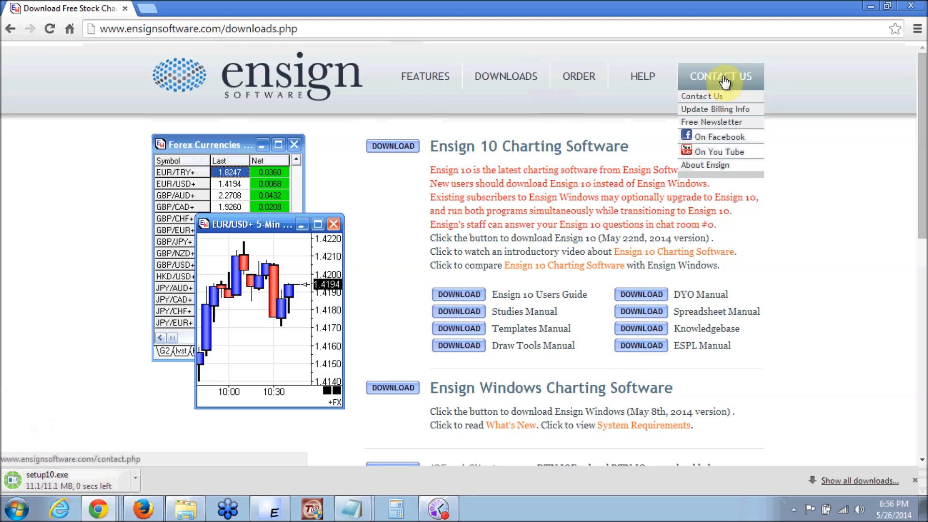
pyautogui.click(702, 95)
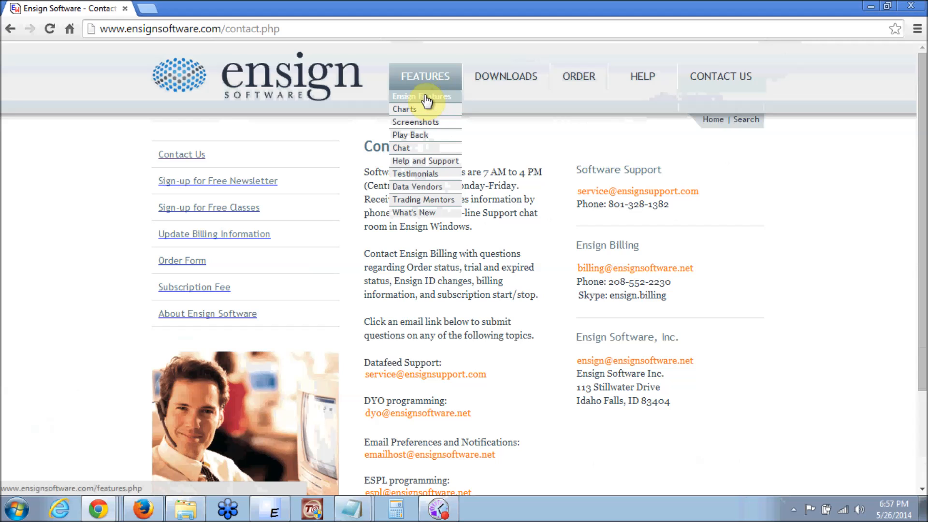
pyautogui.click(506, 76)
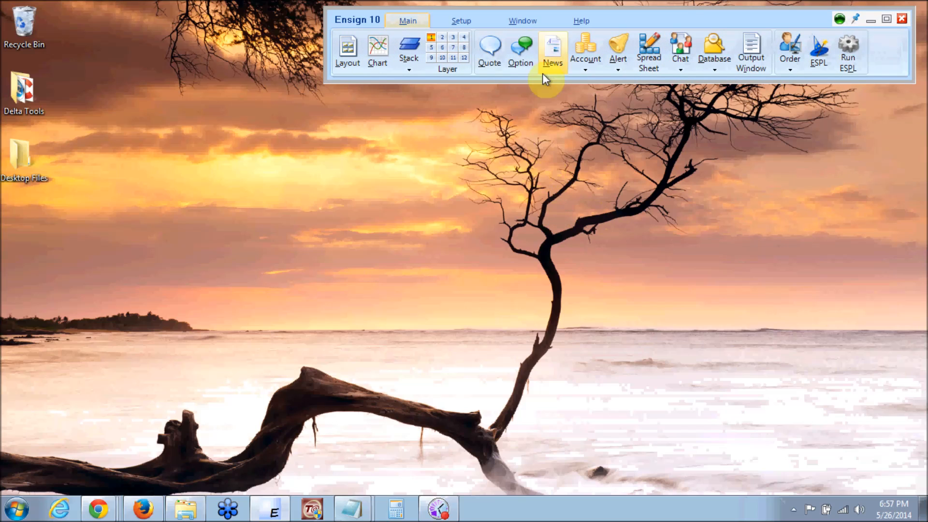
pyautogui.moveTo(607, 201)
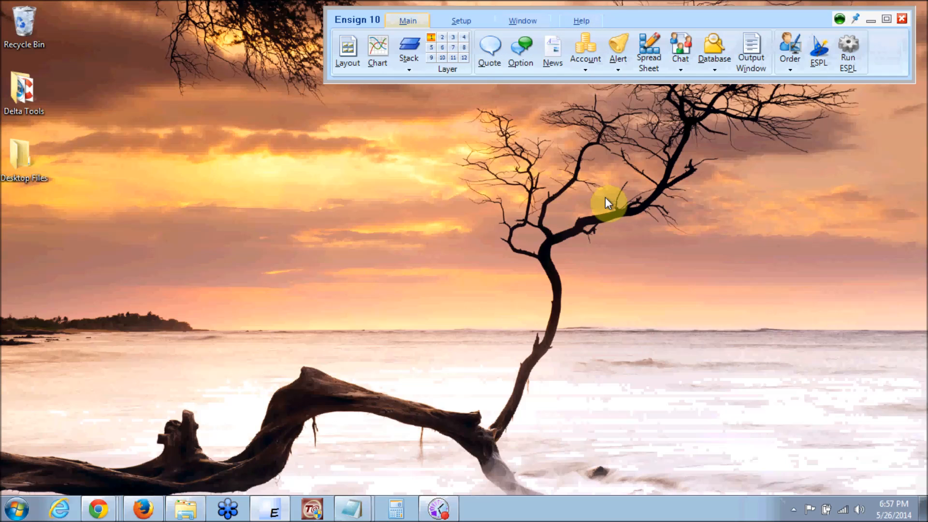
pyautogui.moveTo(601, 160)
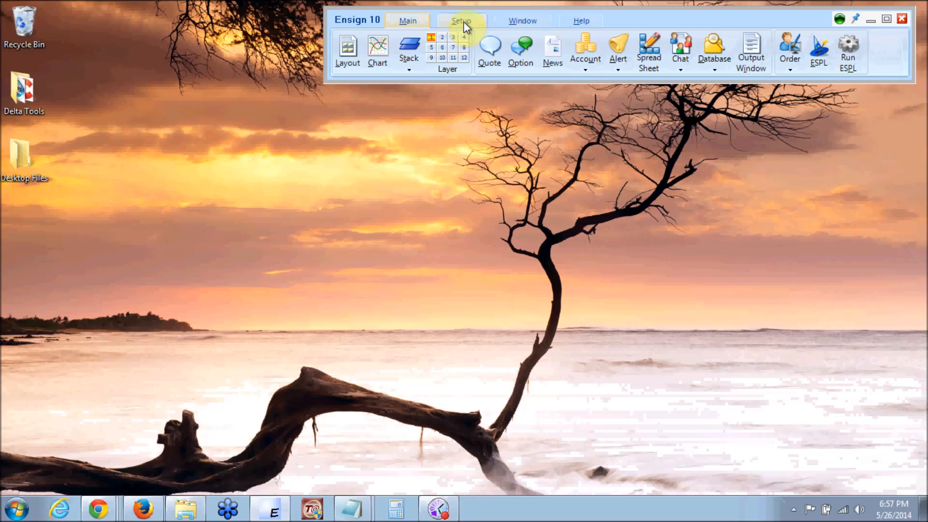
# Show the Setup toolbar with Feeds, System, Charts and other configuration tools.
pyautogui.click(461, 20)
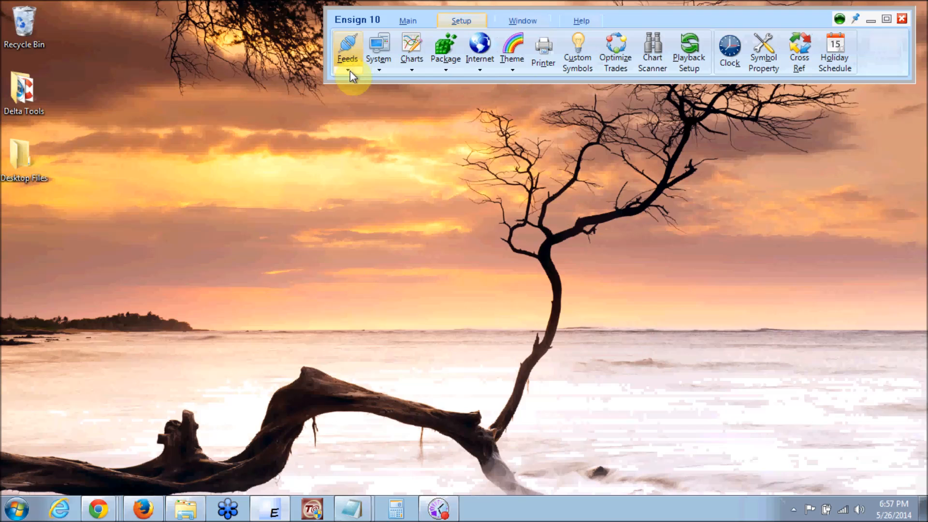
# Open Setup Vendor Feeds via Data Feeds and select the FXCM feed's connection settings.
pyautogui.click(348, 50)
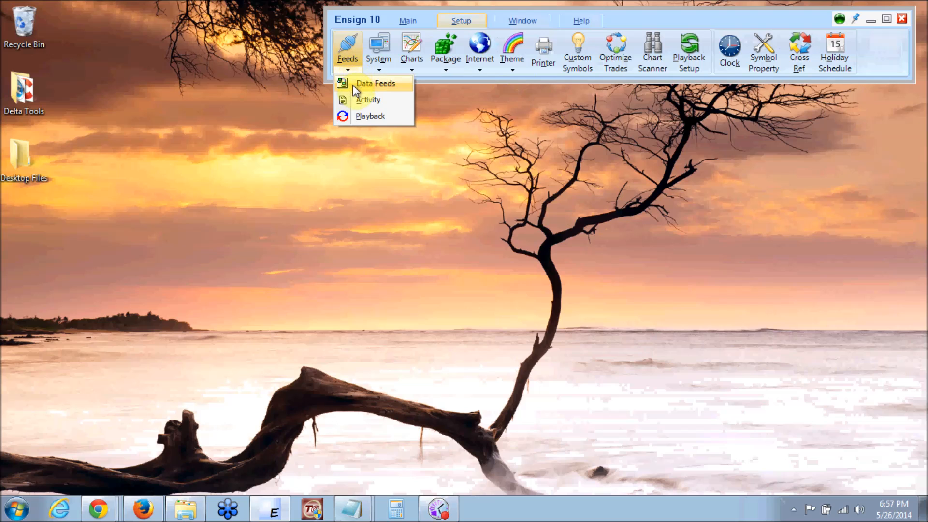
pyautogui.click(376, 83)
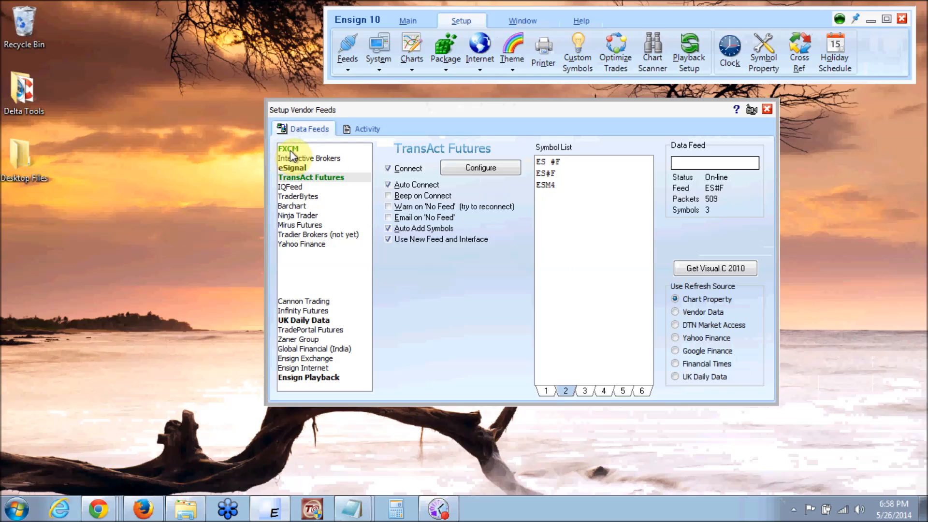
pyautogui.click(288, 149)
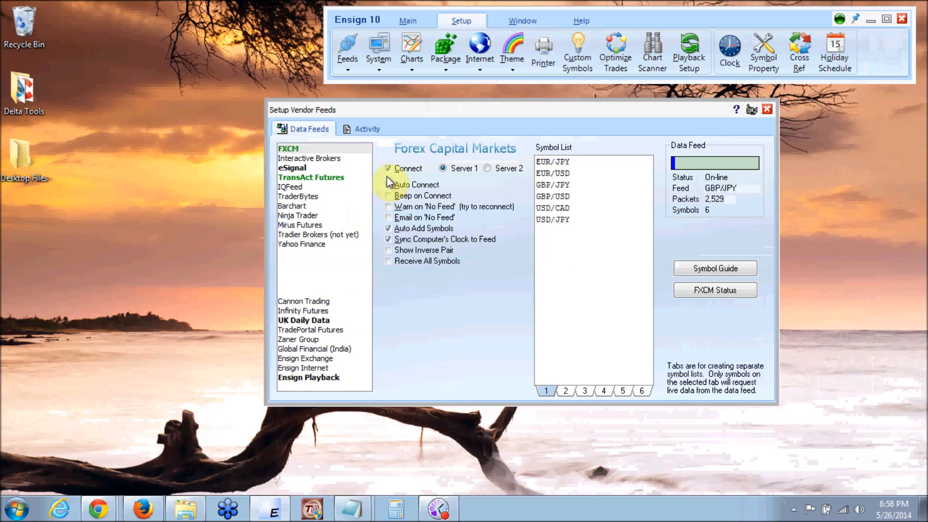
pyautogui.moveTo(390, 172)
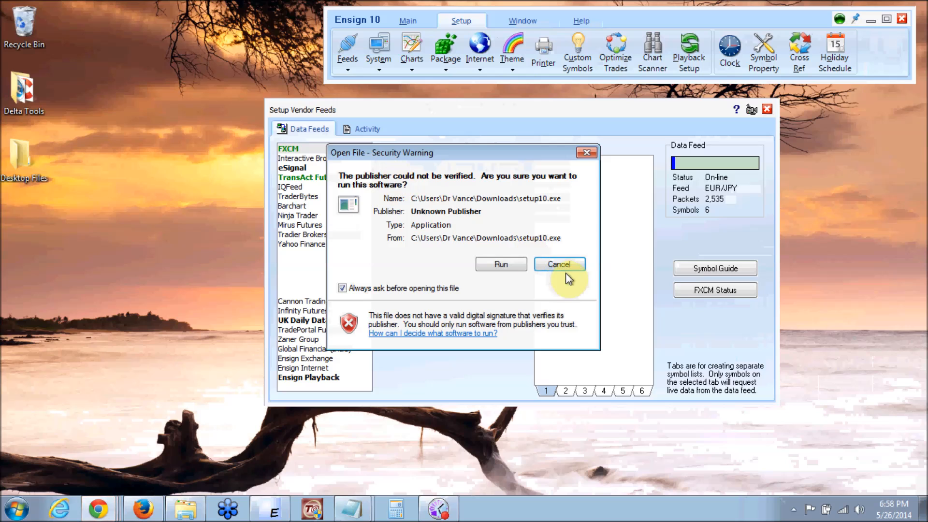
pyautogui.moveTo(358, 190)
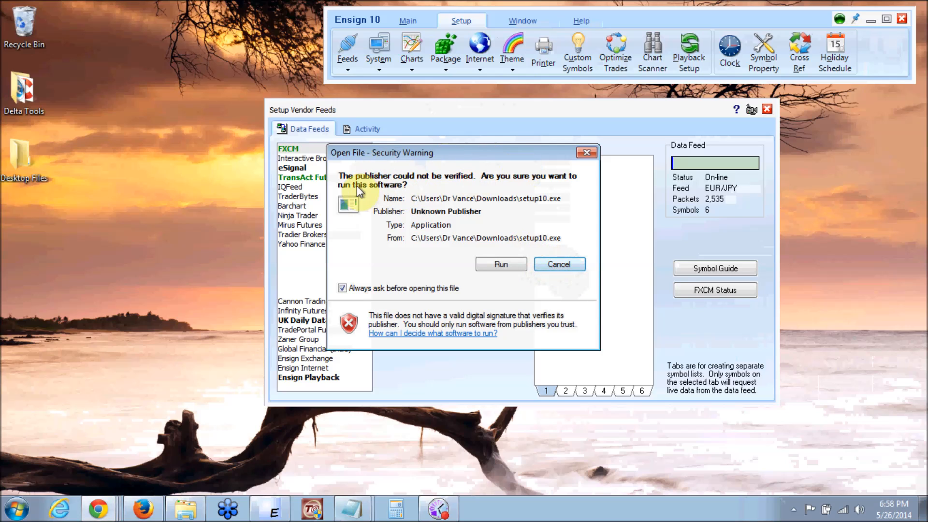
# Run the unverified setup10.exe installer and allow it to make changes.
pyautogui.click(558, 264)
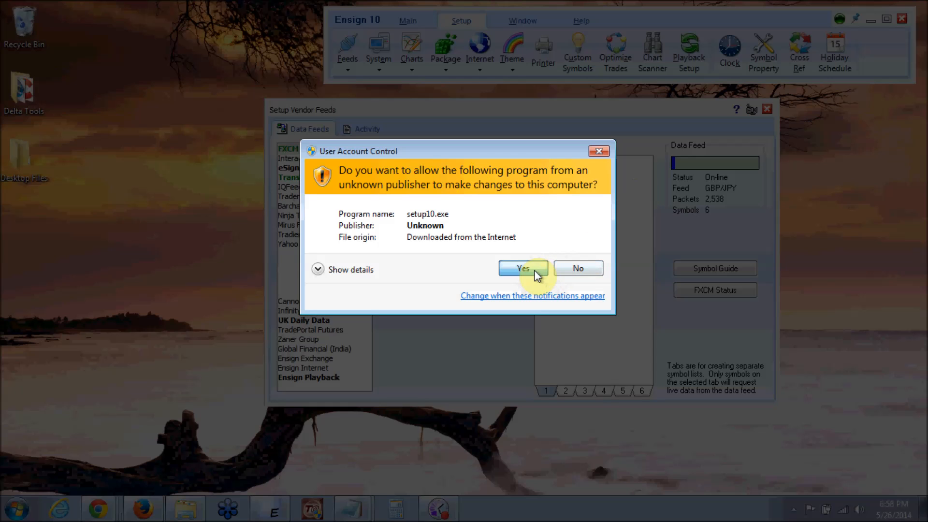
pyautogui.click(523, 267)
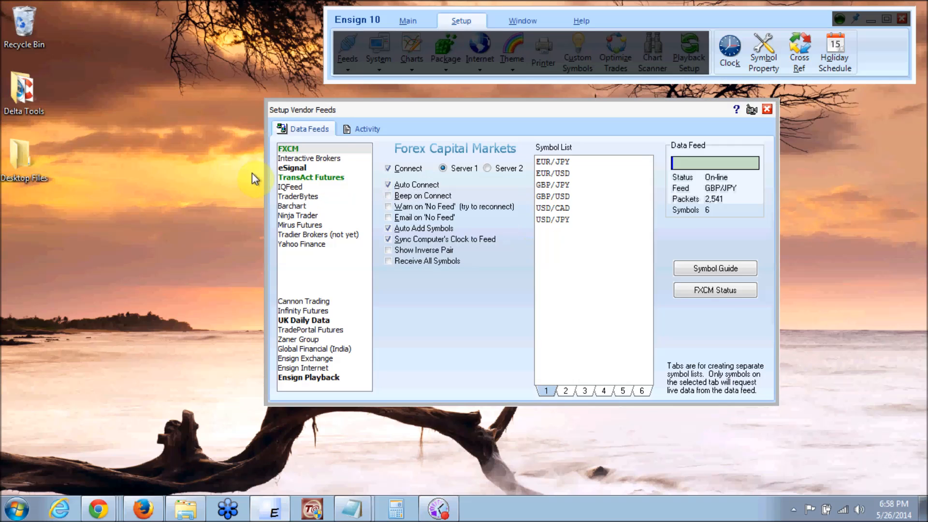
# Select the TransAct Futures feed and review its Connect options, ES symbols and On-line status.
pyautogui.click(310, 177)
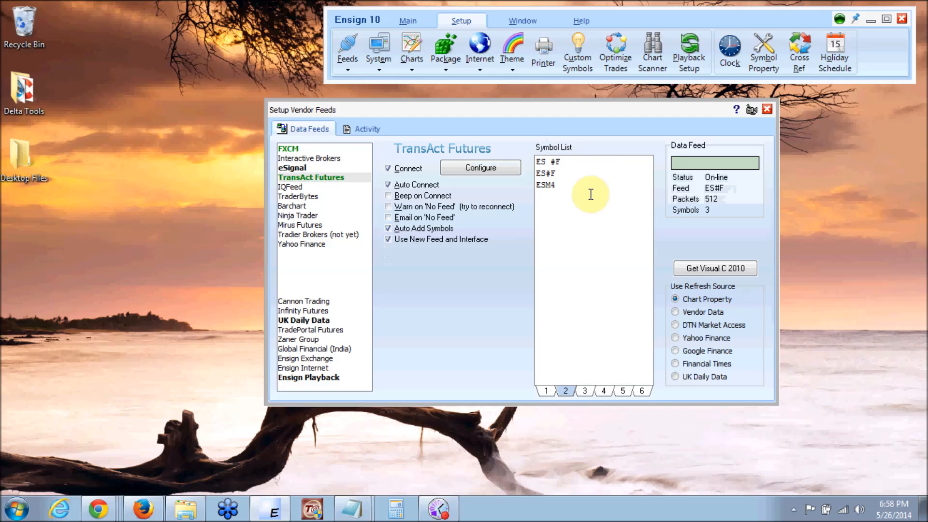
pyautogui.moveTo(574, 181)
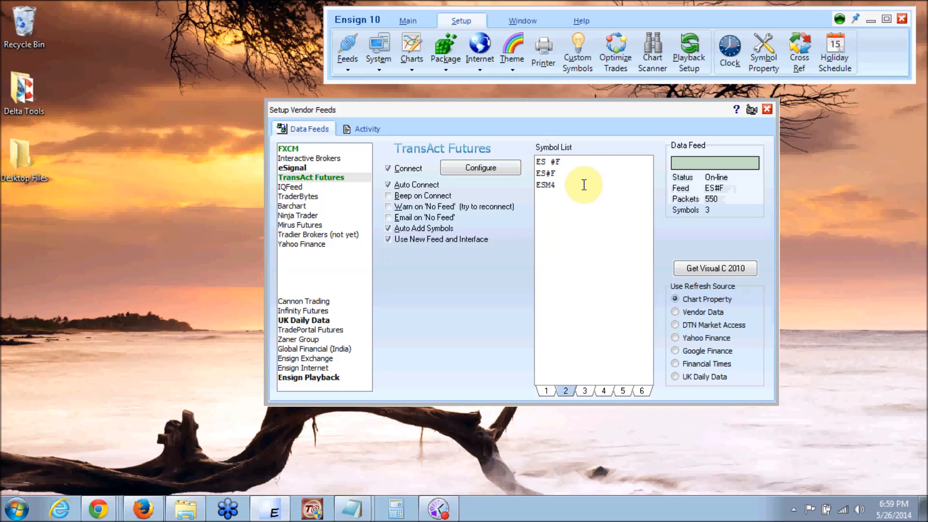
pyautogui.click(571, 162)
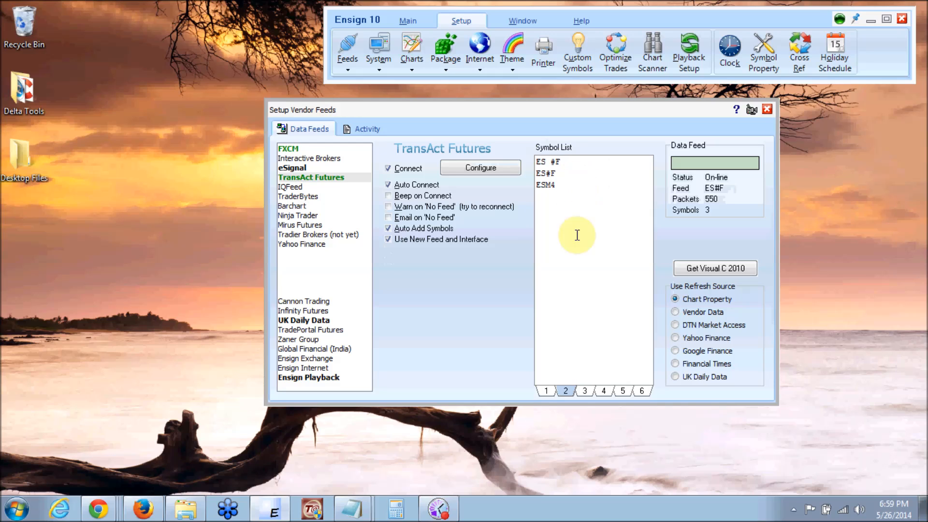
pyautogui.moveTo(563, 190)
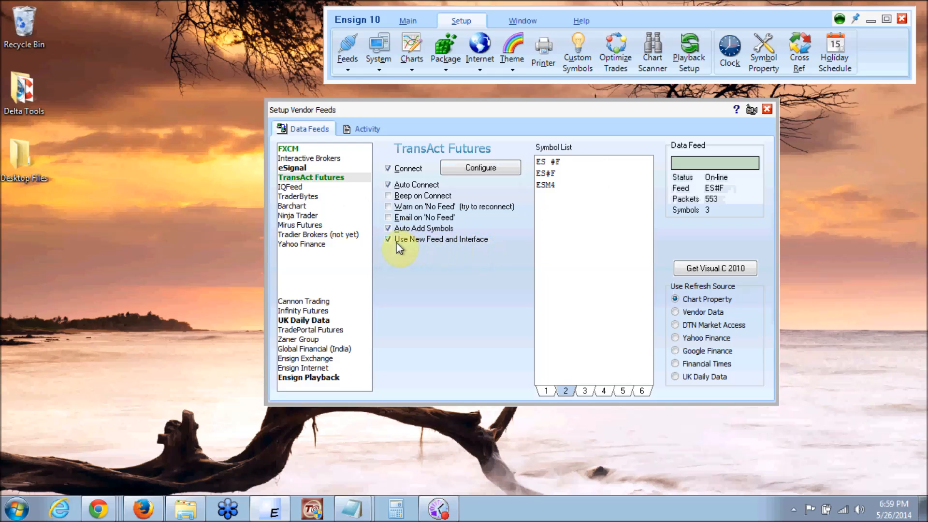
pyautogui.click(389, 238)
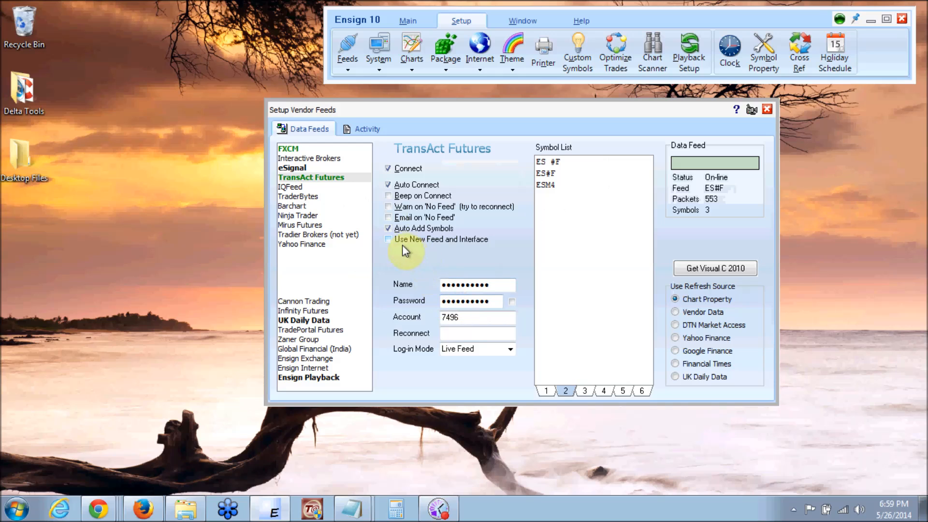
# Enable 'Use New Feed and Interface' for the TransAct Futures feed.
pyautogui.click(389, 239)
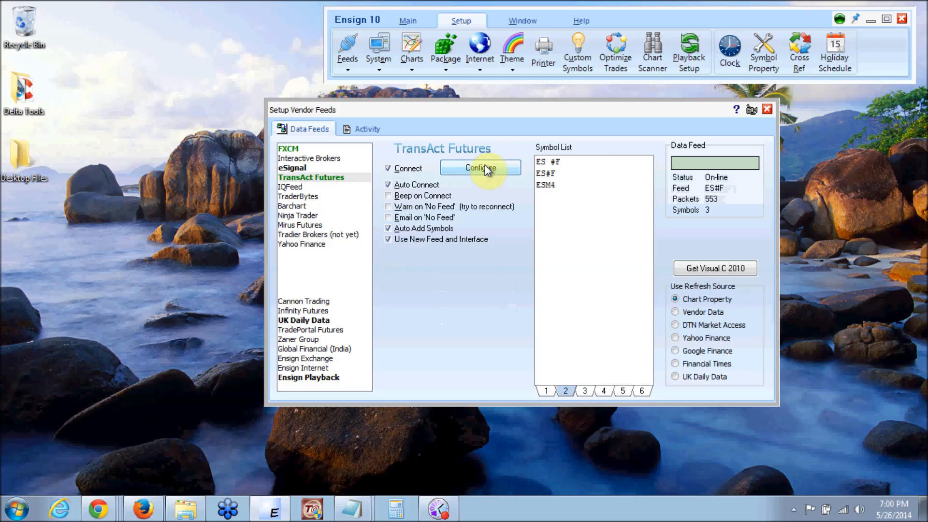
pyautogui.click(480, 167)
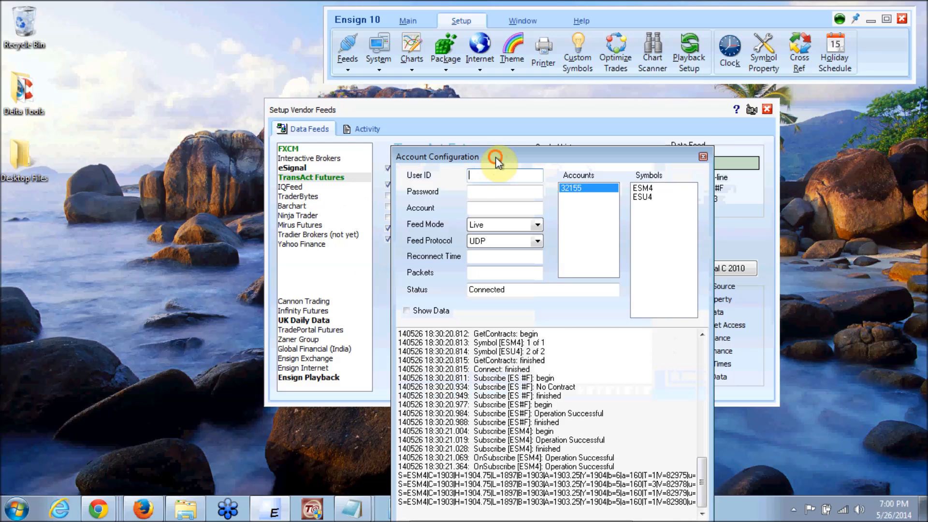
pyautogui.moveTo(496, 156); pyautogui.dragTo(363, 118)
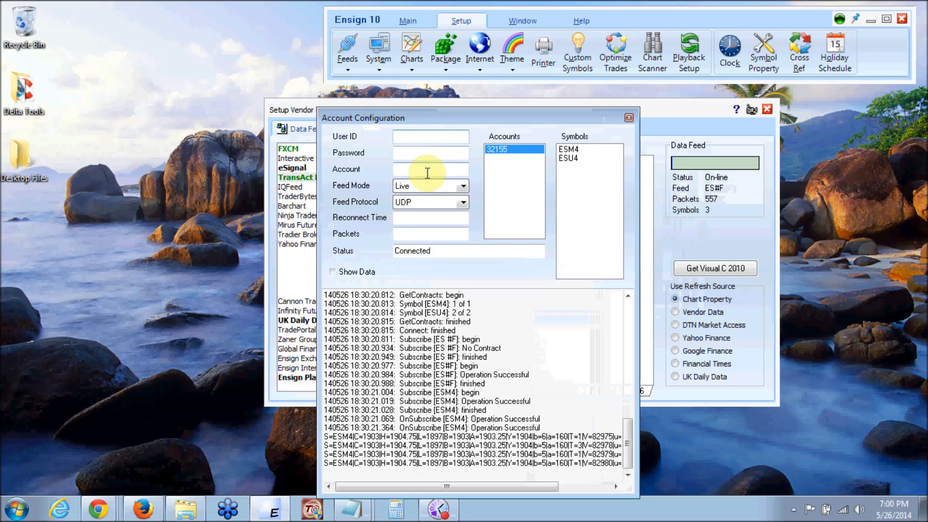
pyautogui.click(462, 186)
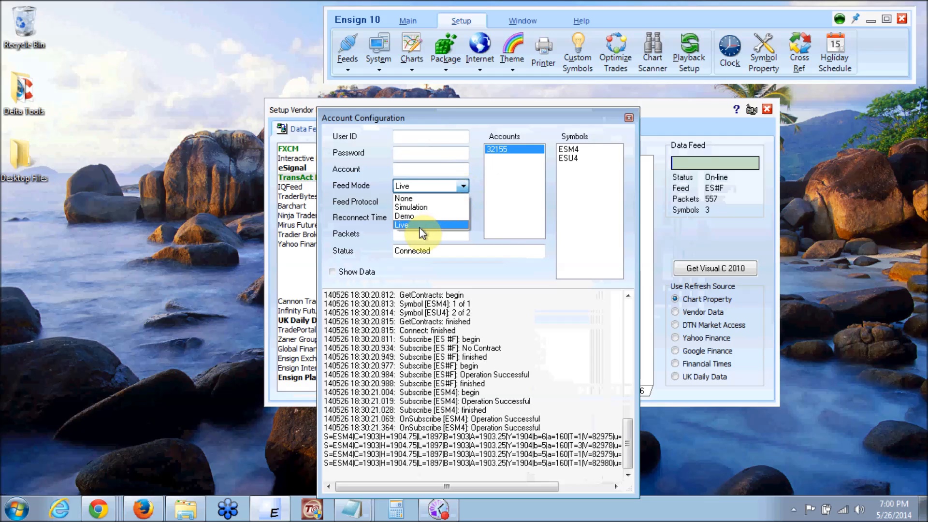
pyautogui.moveTo(418, 230)
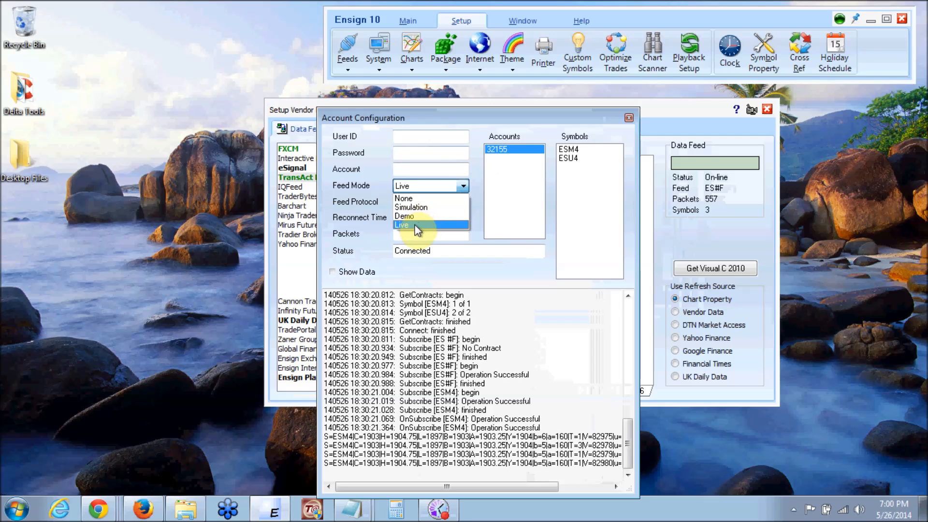
pyautogui.click(402, 225)
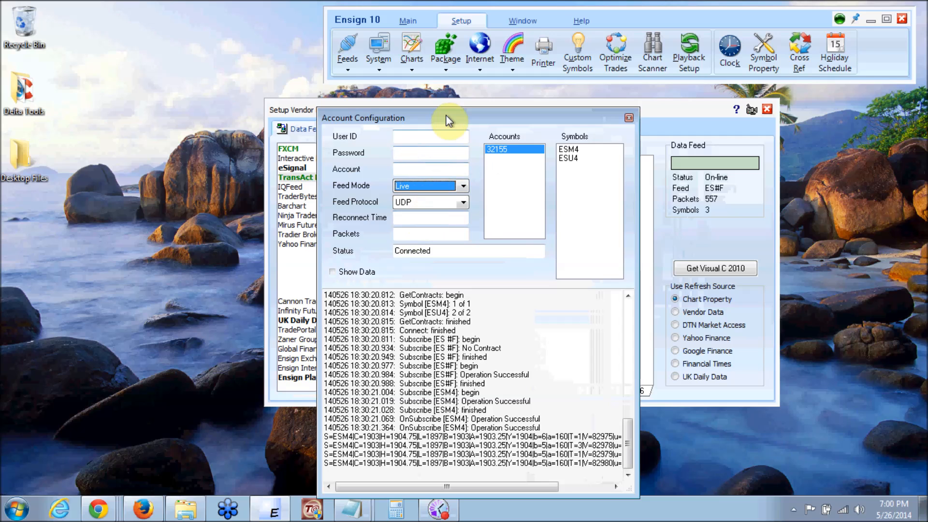
pyautogui.moveTo(448, 118); pyautogui.dragTo(463, 101)
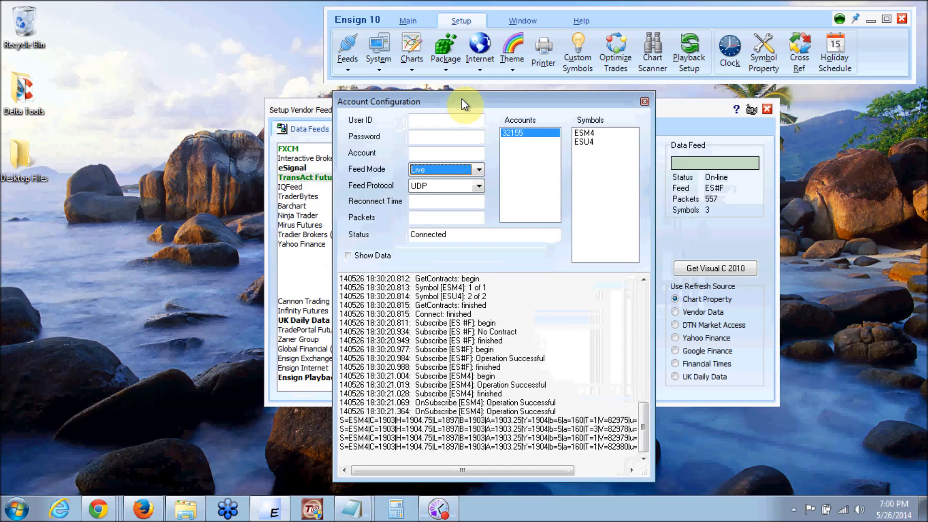
pyautogui.moveTo(462, 102); pyautogui.dragTo(459, 97)
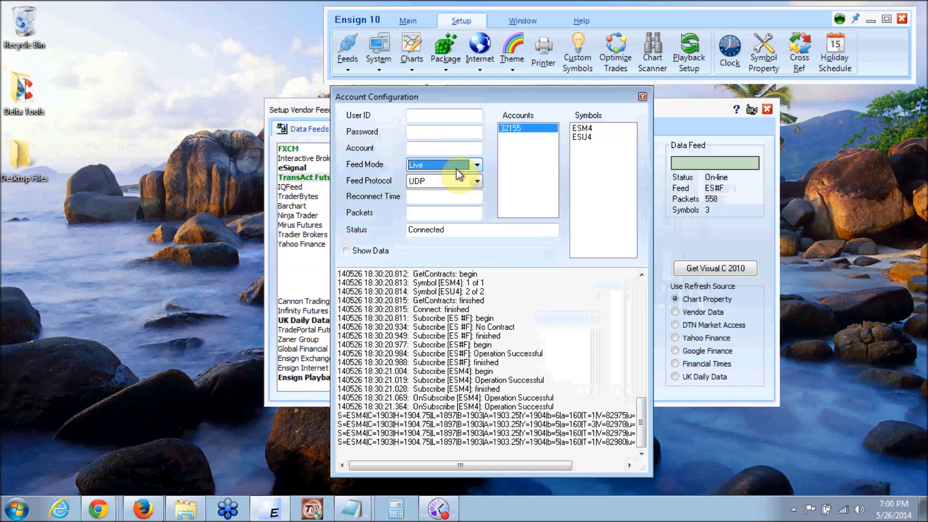
pyautogui.moveTo(480, 172)
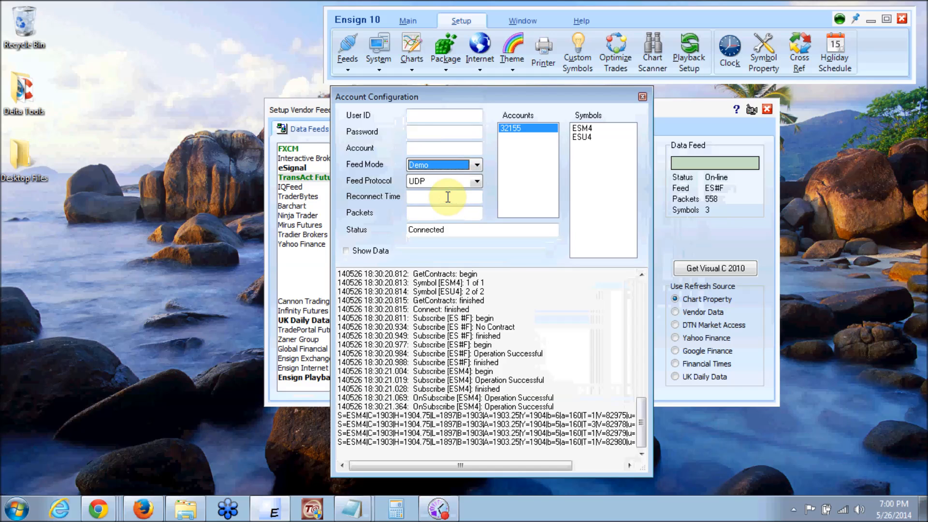
pyautogui.click(477, 164)
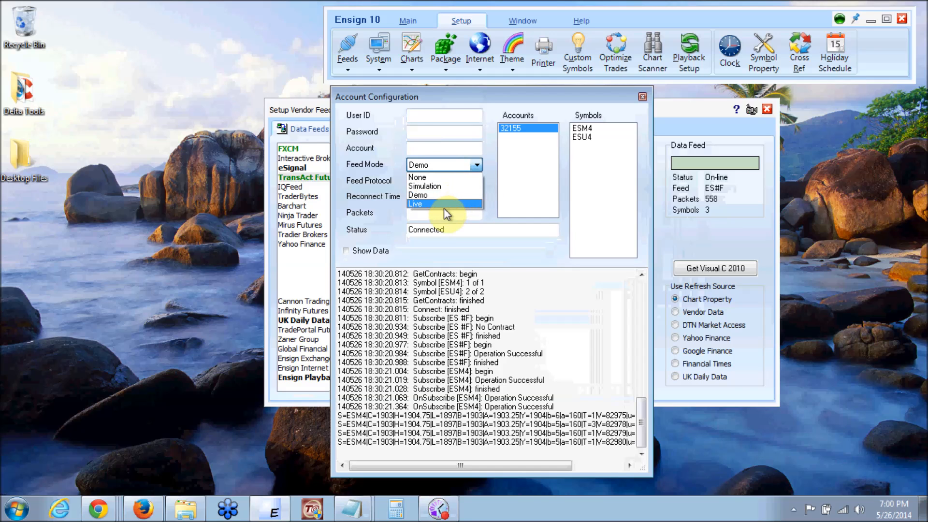
pyautogui.click(415, 204)
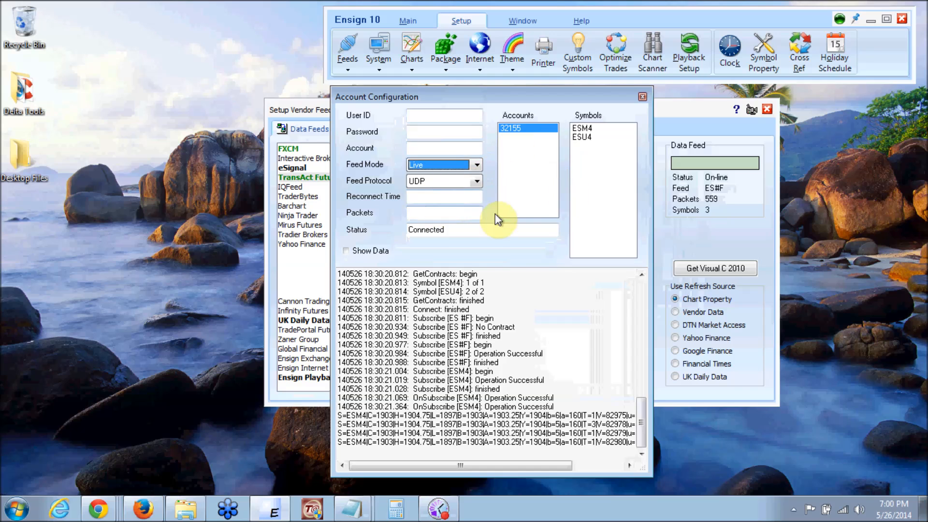
pyautogui.moveTo(550, 173)
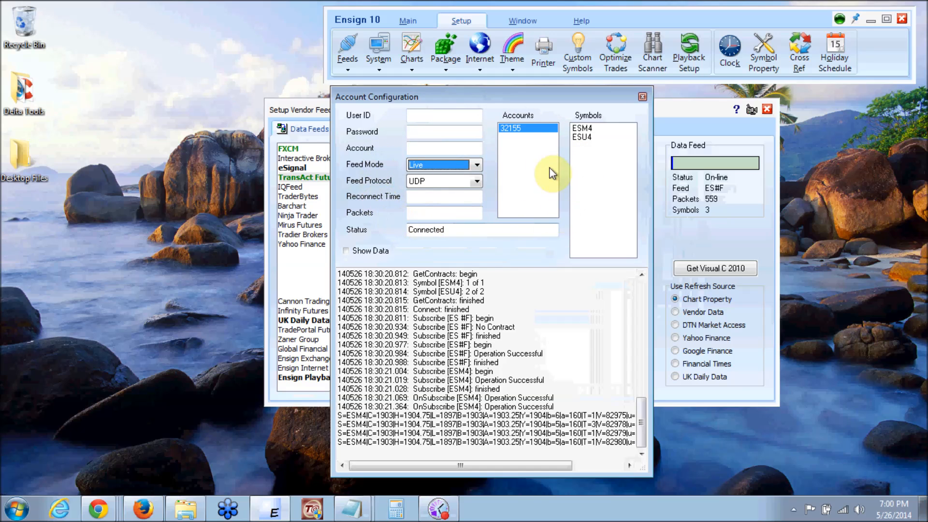
pyautogui.moveTo(530, 168)
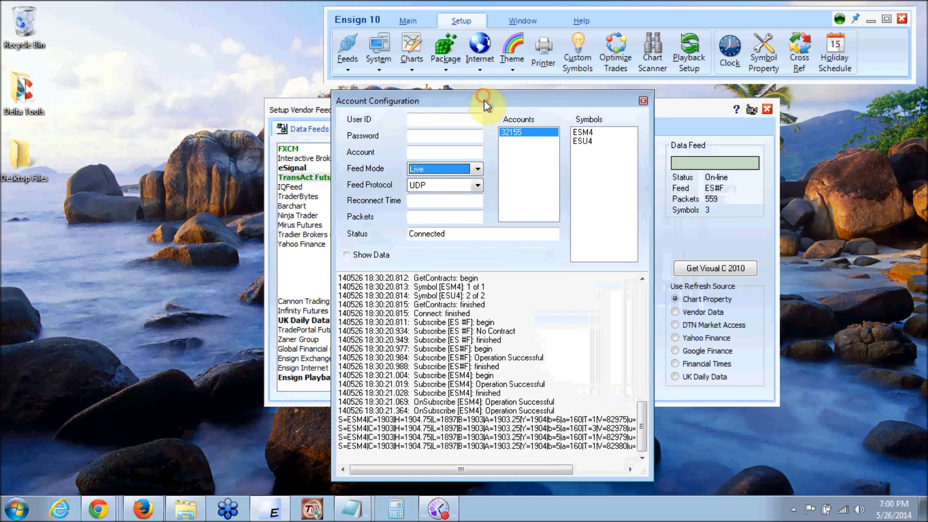
pyautogui.click(642, 101)
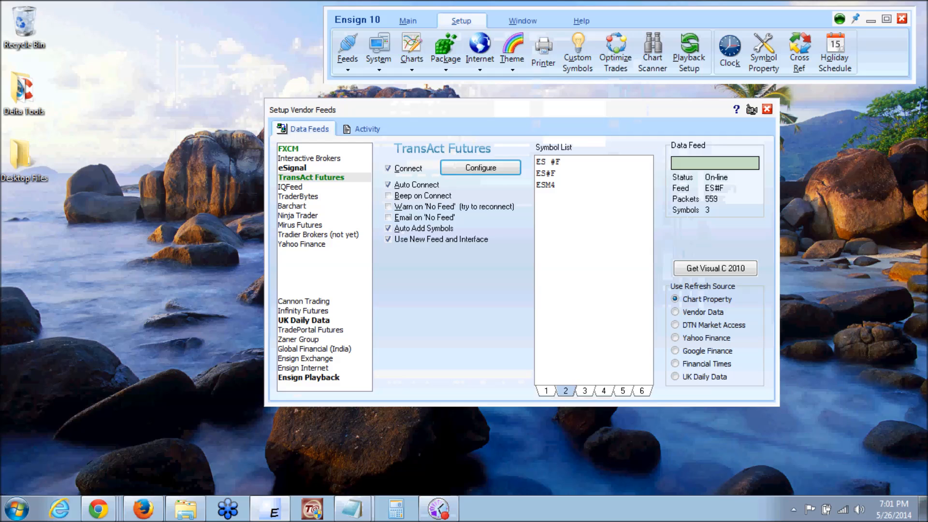
pyautogui.moveTo(370, 170)
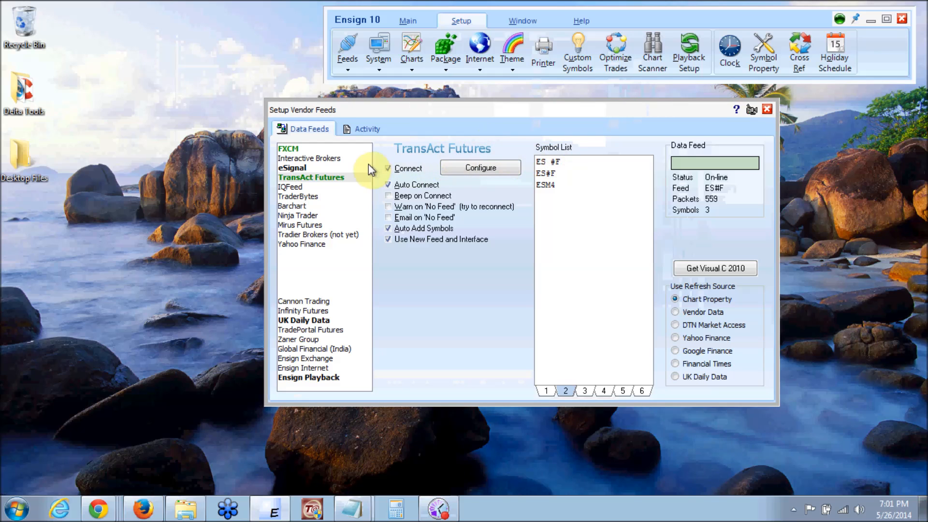
# Uncheck and recheck Connect so the TransAct Futures feed returns to On-line.
pyautogui.click(389, 169)
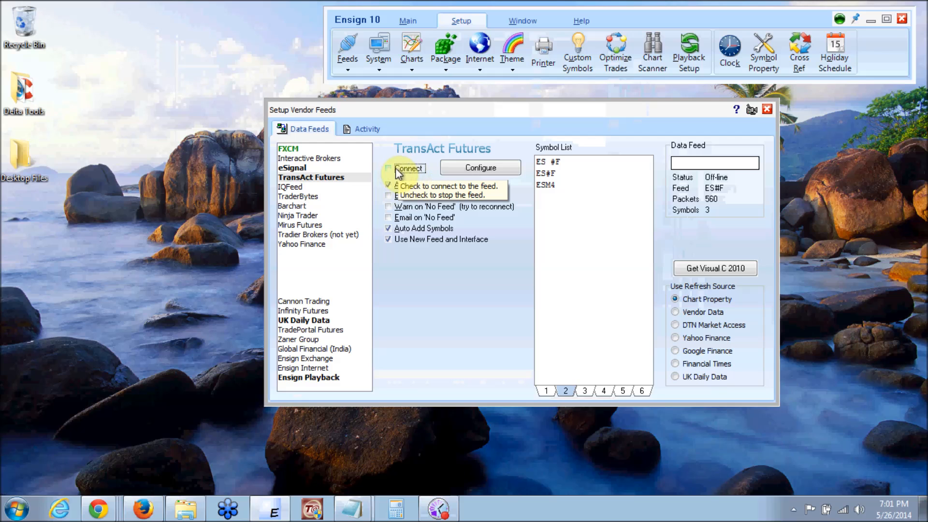
pyautogui.click(389, 168)
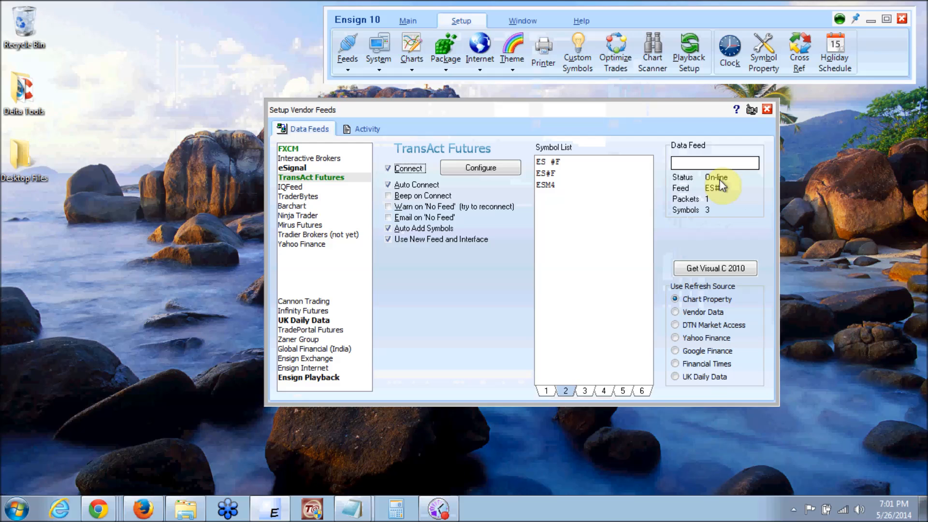
pyautogui.click(714, 163)
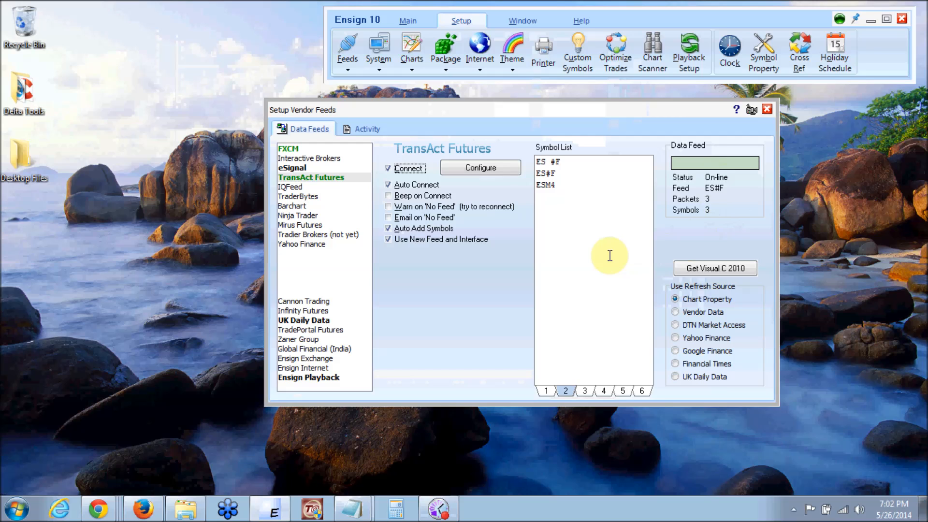
pyautogui.moveTo(390, 172)
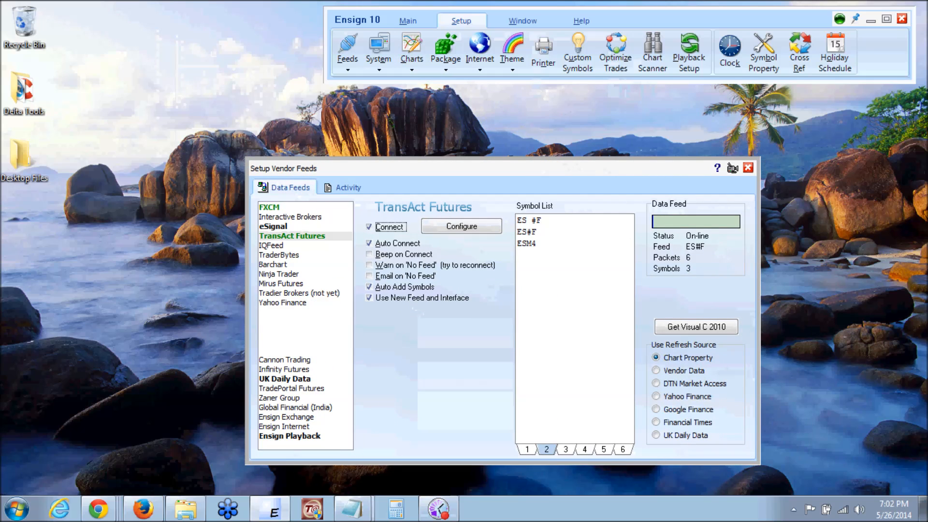
pyautogui.moveTo(473, 255)
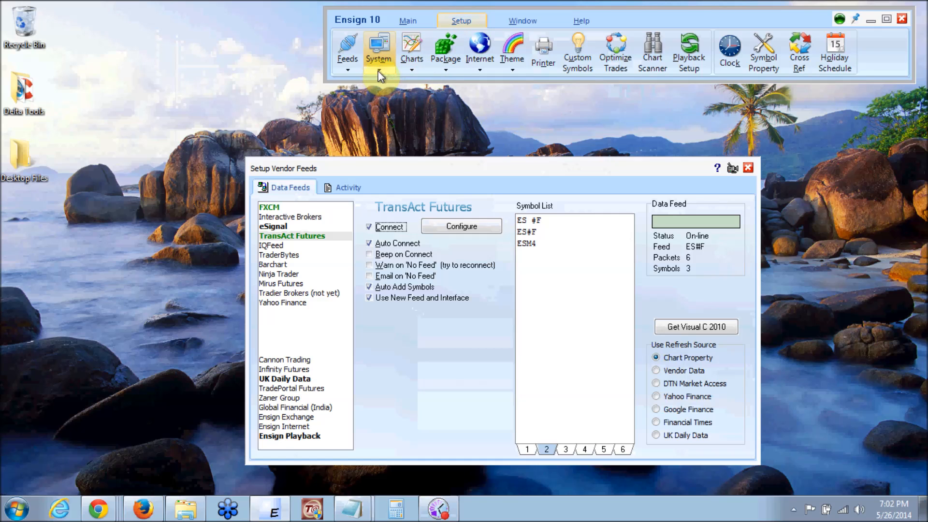
# Glance at the System dropdown, then close the Setup Vendor Feeds window.
pyautogui.click(378, 51)
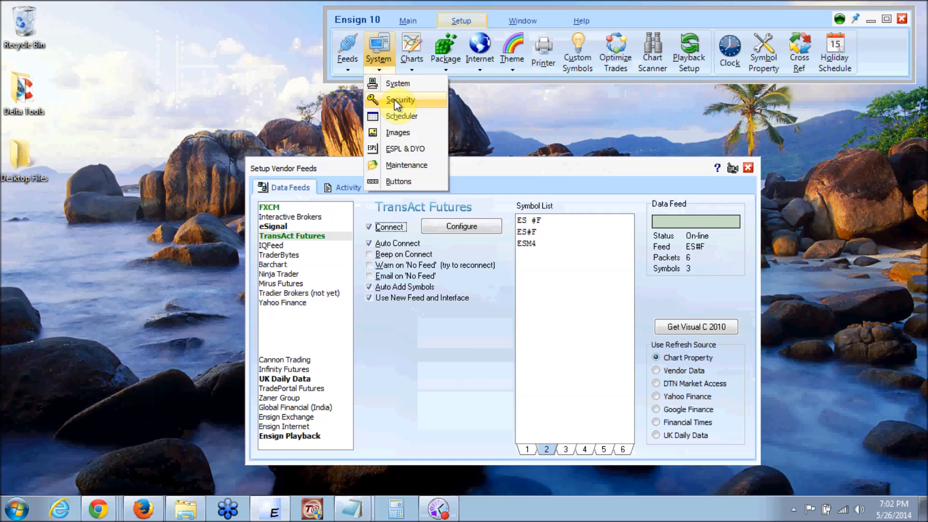
pyautogui.click(400, 99)
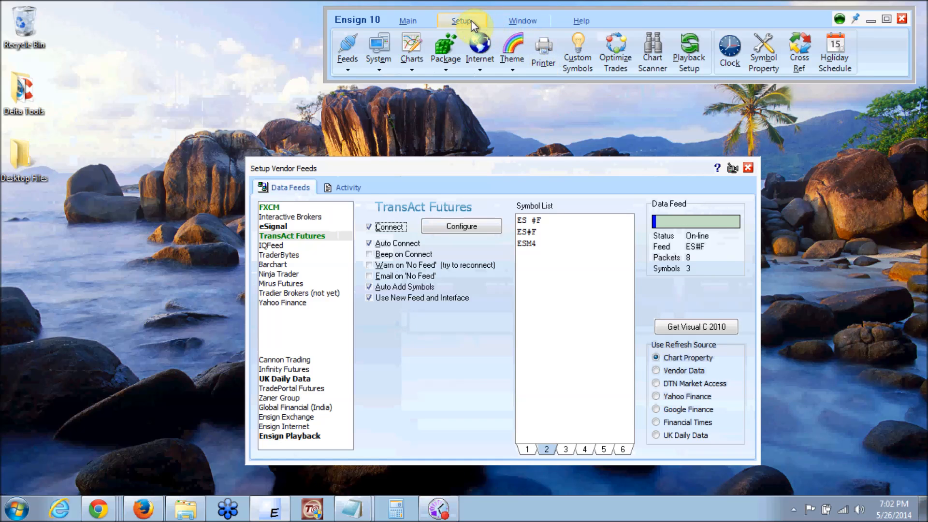
pyautogui.click(378, 51)
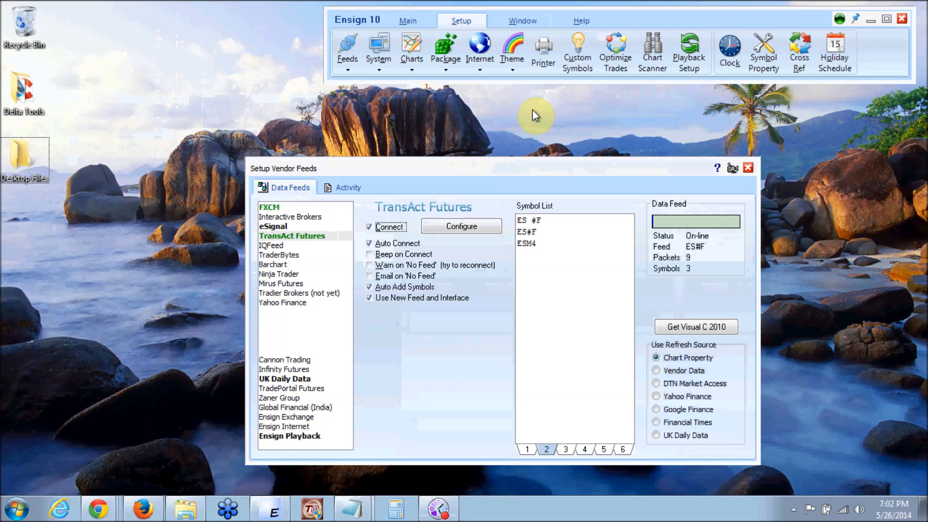
pyautogui.click(747, 167)
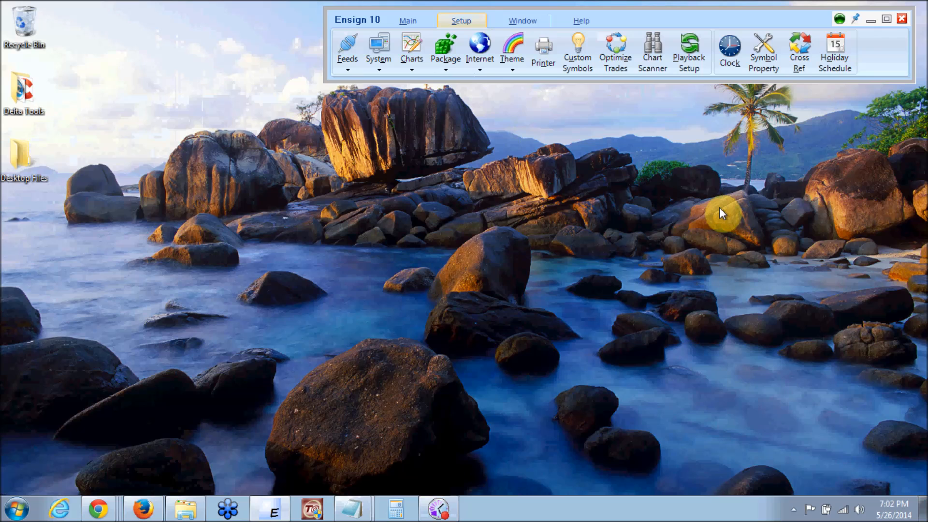
pyautogui.moveTo(463, 146)
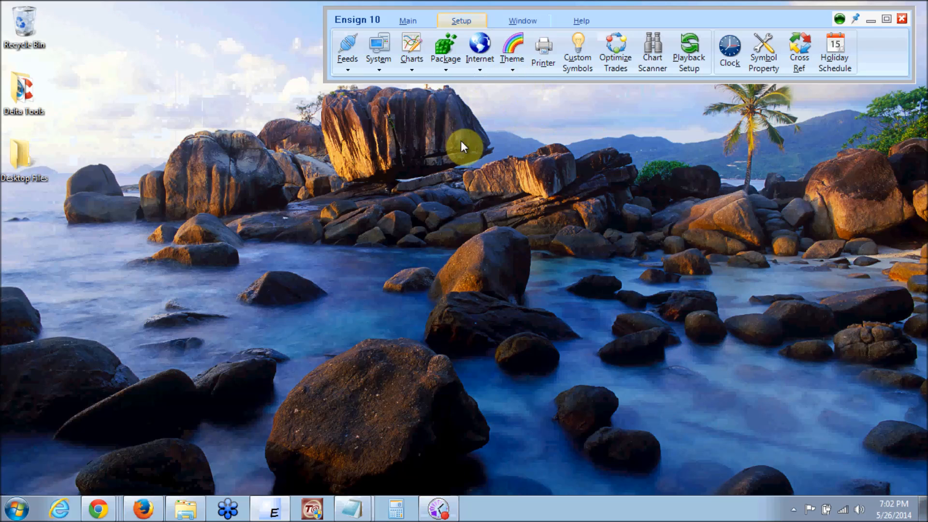
pyautogui.moveTo(463, 153)
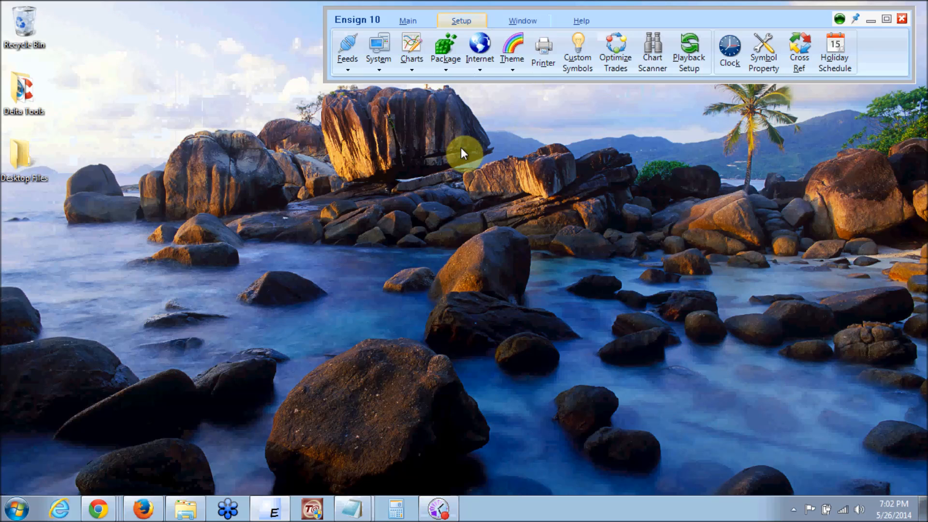
pyautogui.moveTo(435, 168)
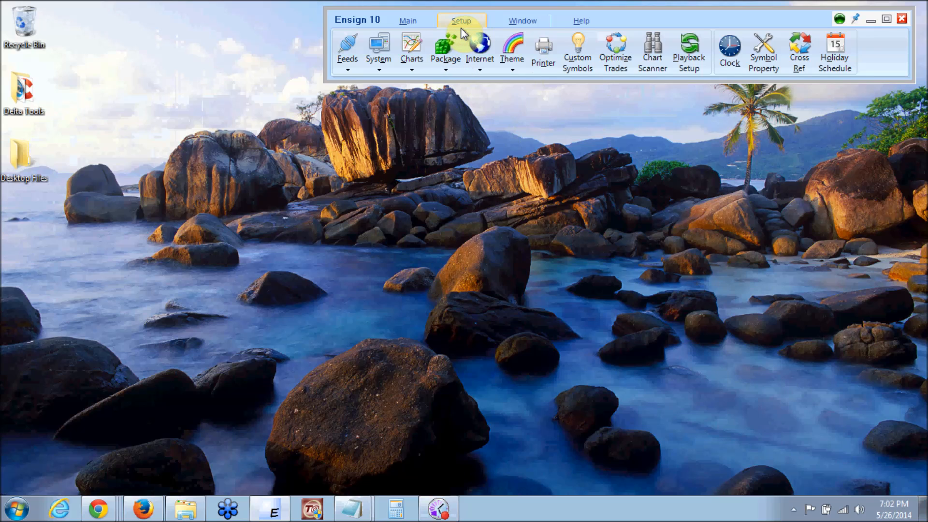
# Reopen Setup Vendor Feeds from the Feeds dropdown's Data Feeds entry.
pyautogui.click(348, 50)
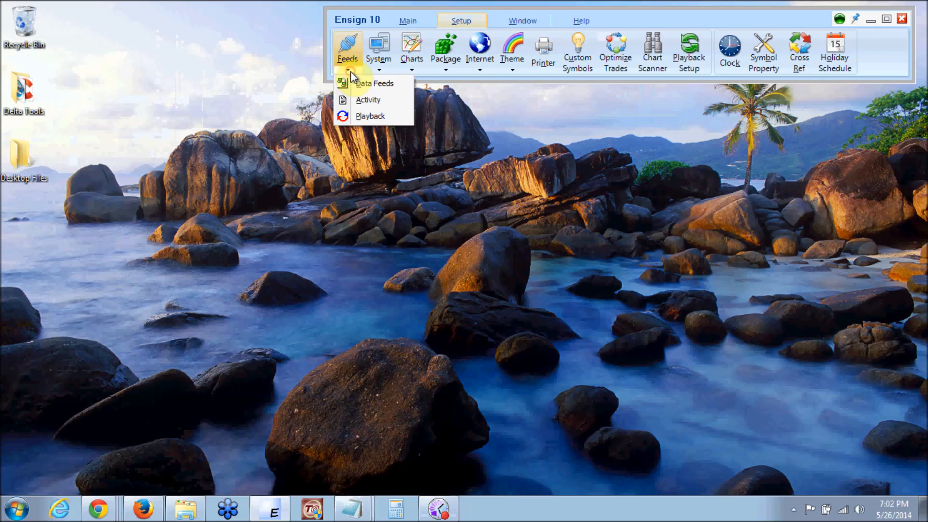
pyautogui.click(375, 83)
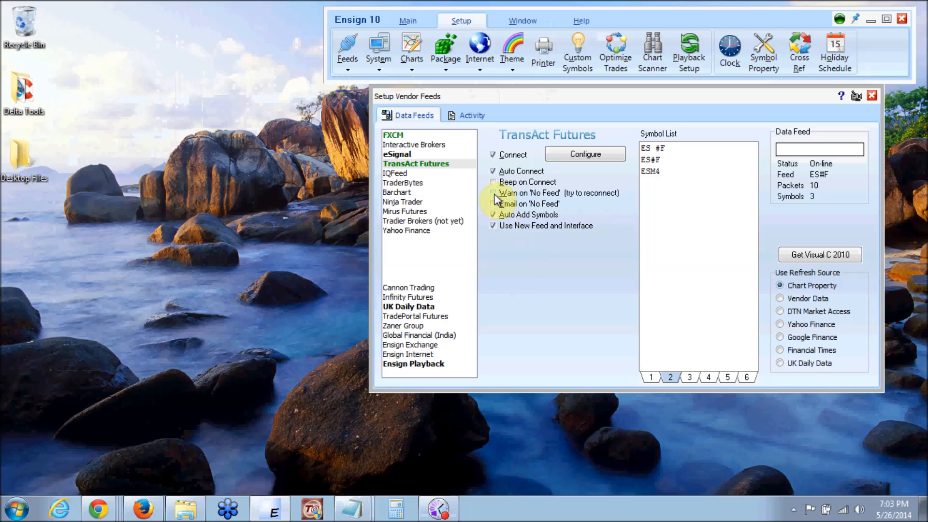
# Enable 'Warn on No Feed (try to reconnect)' for the TransAct Futures feed.
pyautogui.click(492, 194)
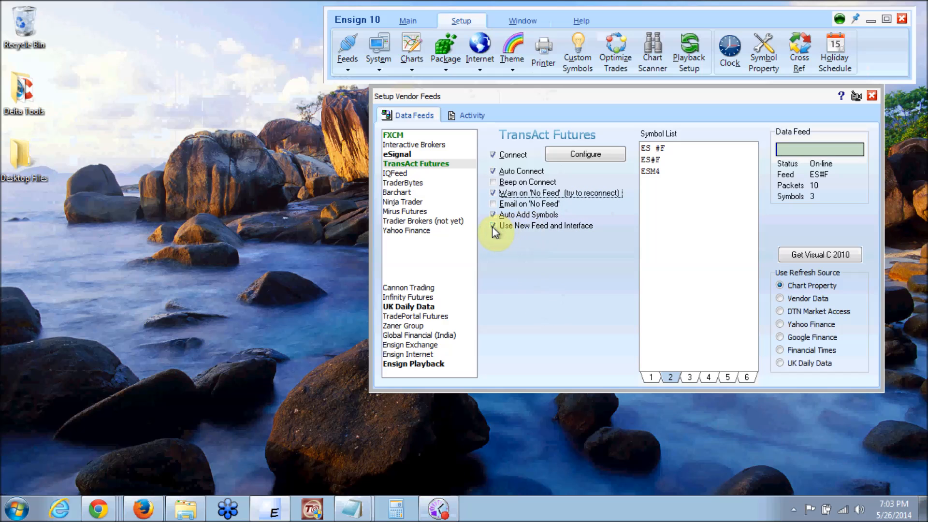
pyautogui.click(492, 225)
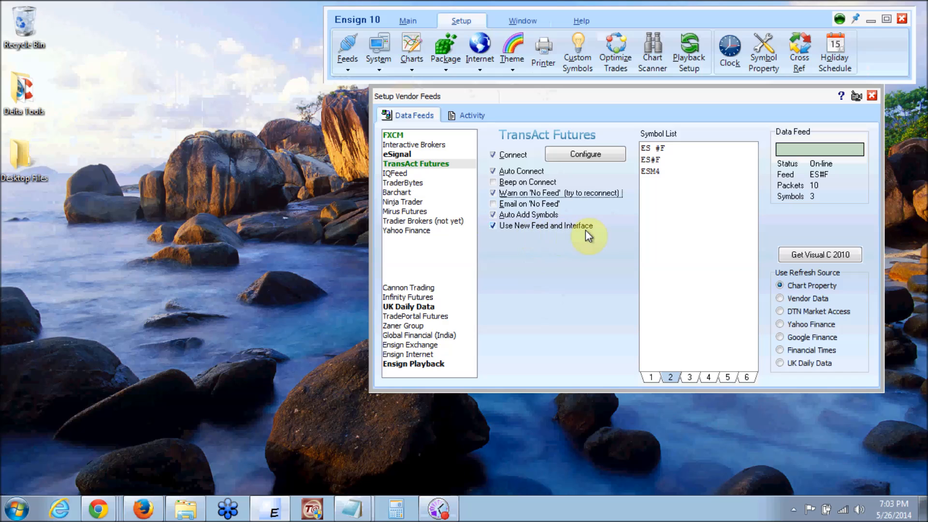